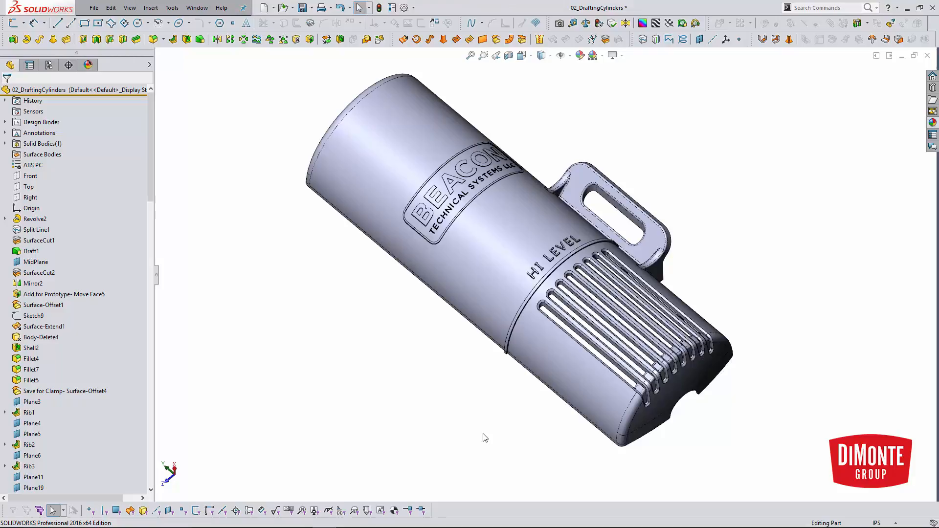
- Orbit the view and roll the history back to just below Revolve2
left_click_drag(485, 438, 481, 424)
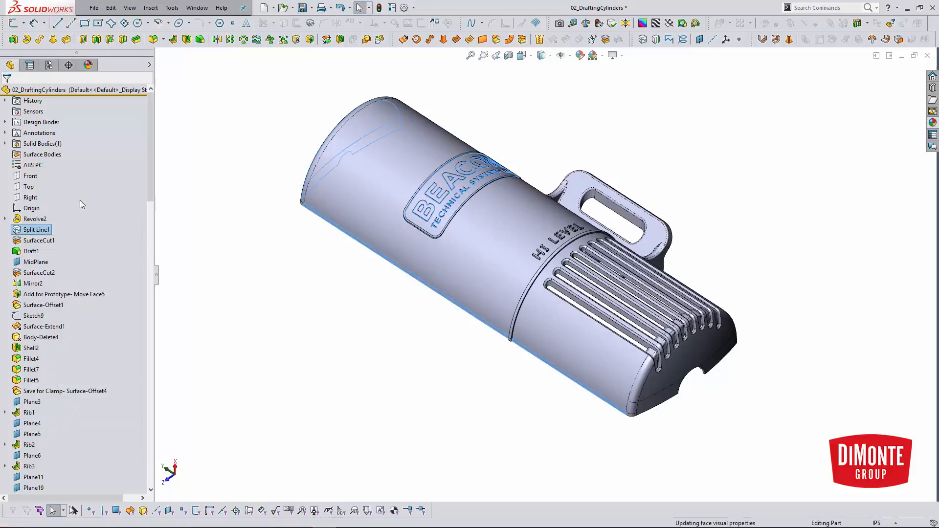
left_click(35, 218)
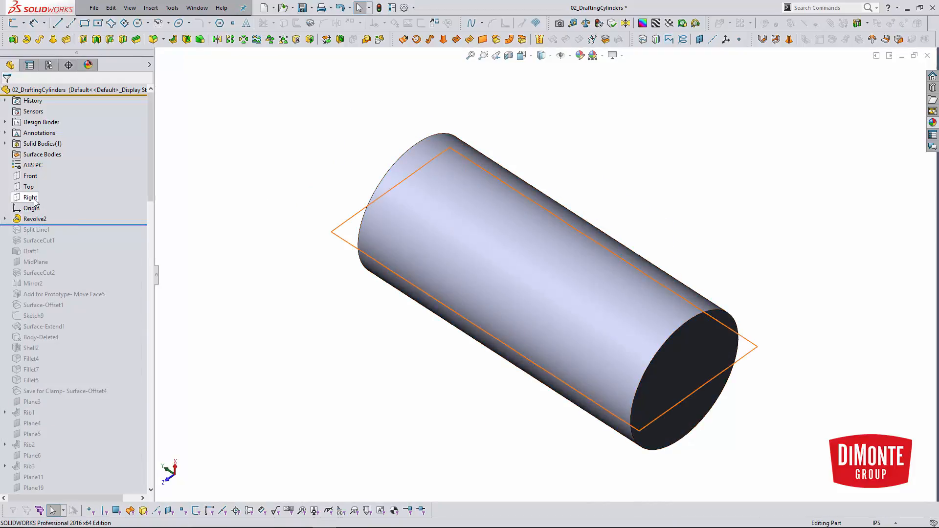
- Run a 3.0° draft analysis on the cylinder with Right as pull direction
left_click(30, 197)
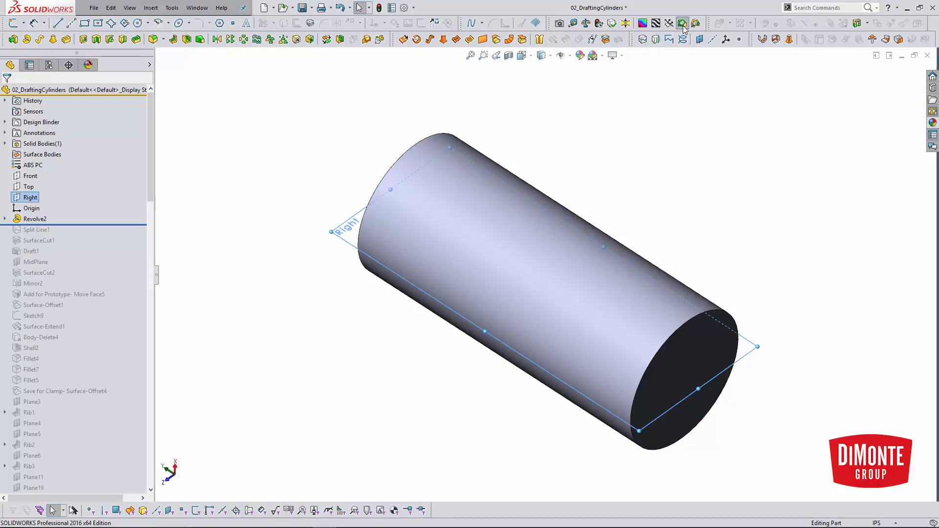
left_click(683, 23)
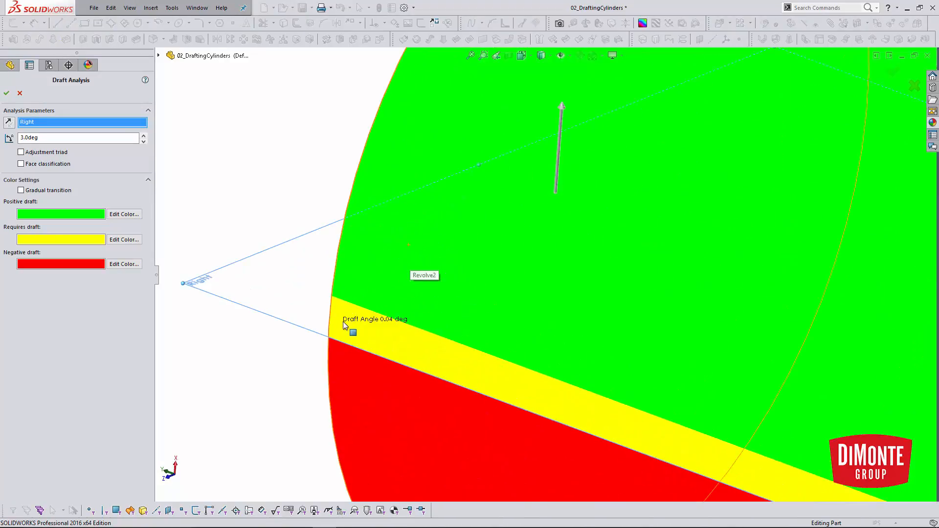
mouse_move(335, 332)
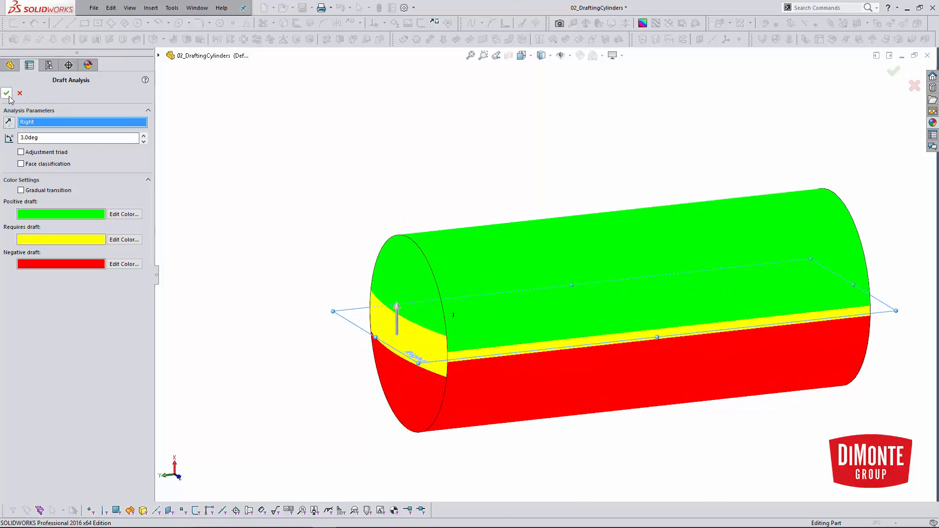
left_click(7, 94)
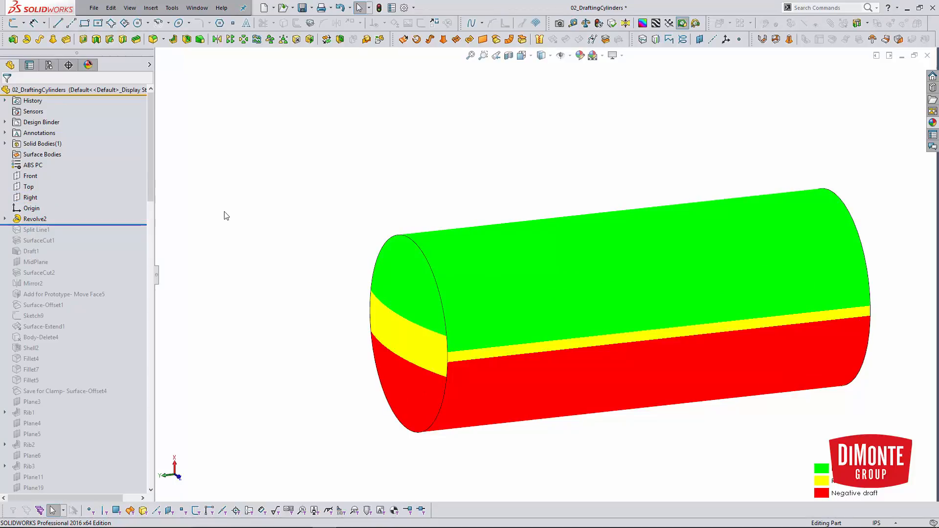
mouse_move(229, 209)
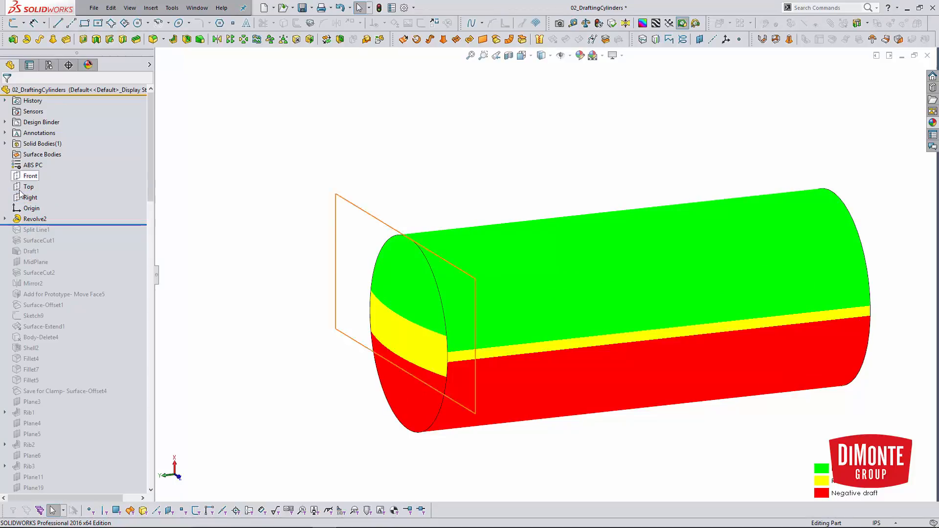
- Set up a silhouette split line with Right as direction and a 0.0° angle
left_click(30, 197)
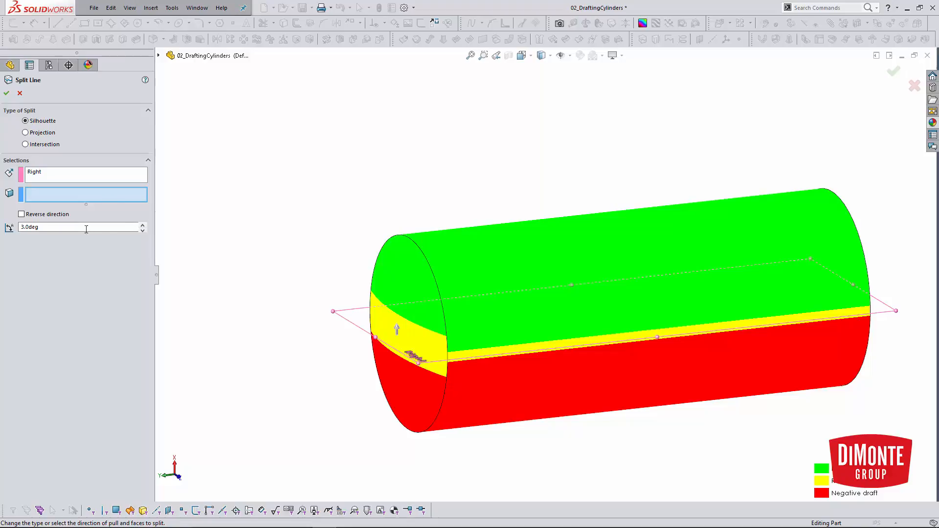
type("0.0deg")
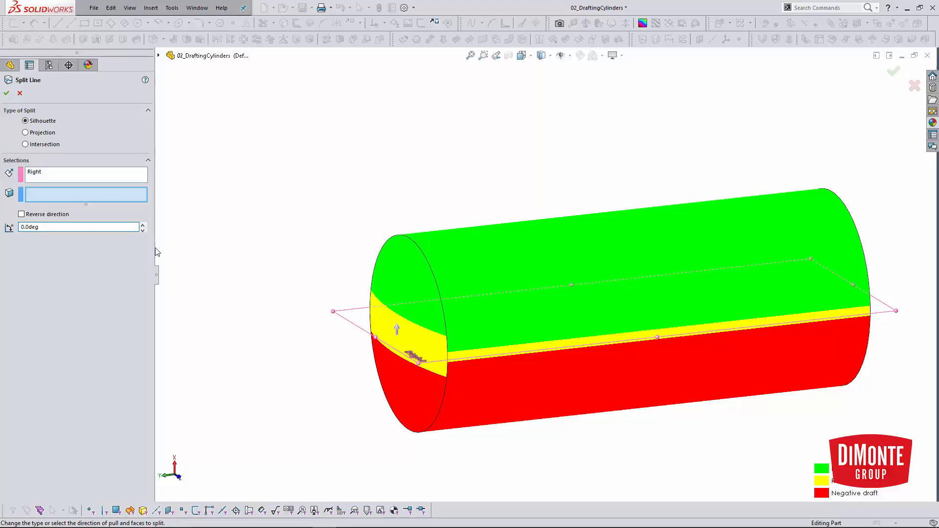
mouse_move(369, 322)
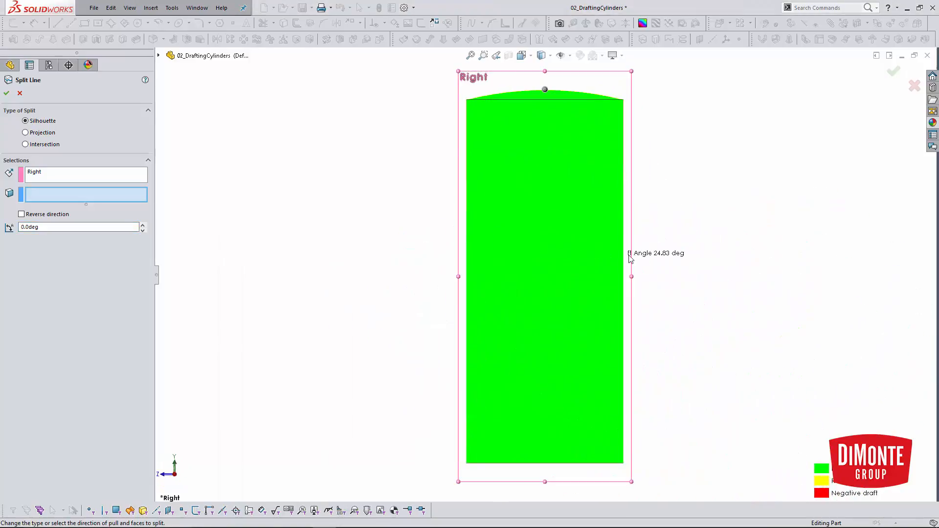
mouse_move(433, 233)
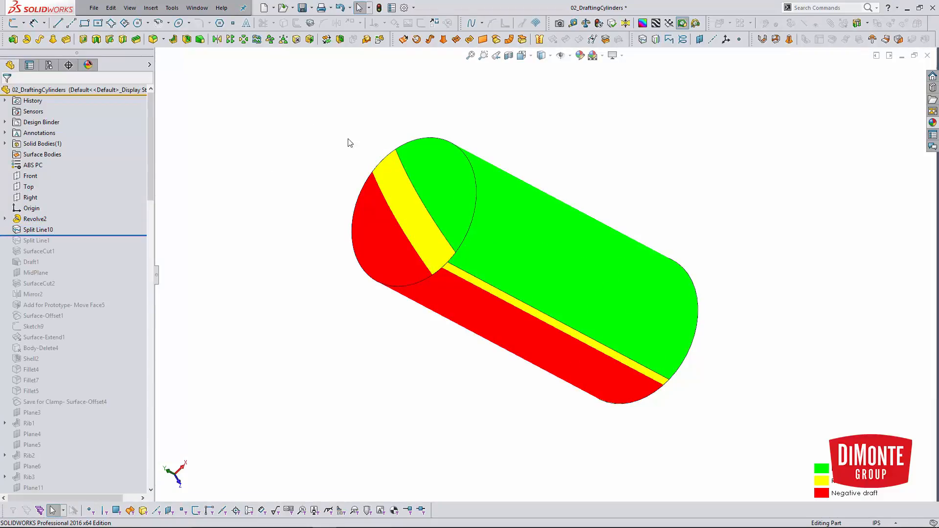
mouse_move(405, 176)
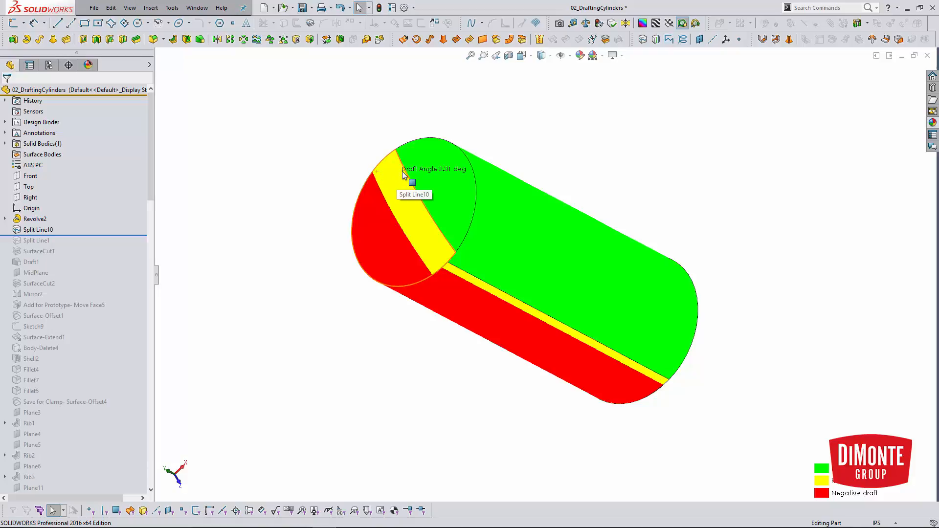
mouse_move(379, 148)
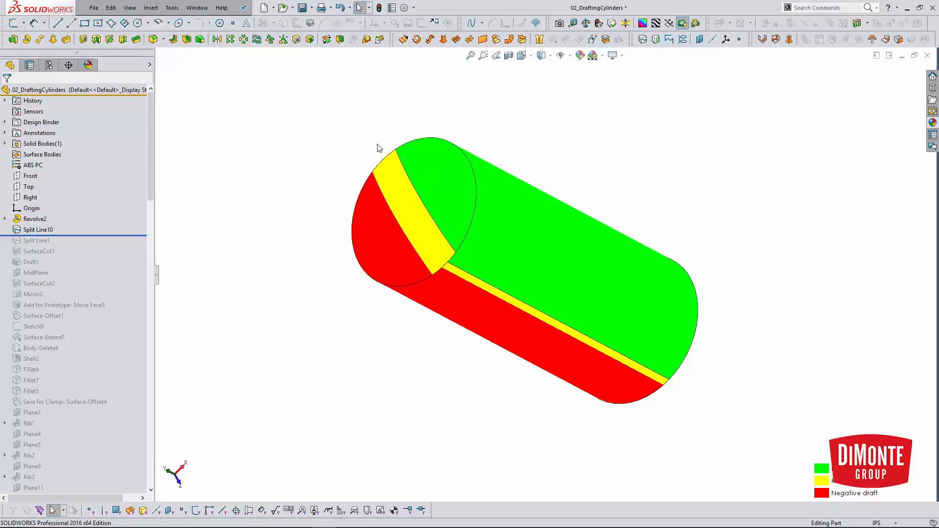
- Roll the history forward below SurfaceCut1 to show the half cylinder
left_click(37, 230)
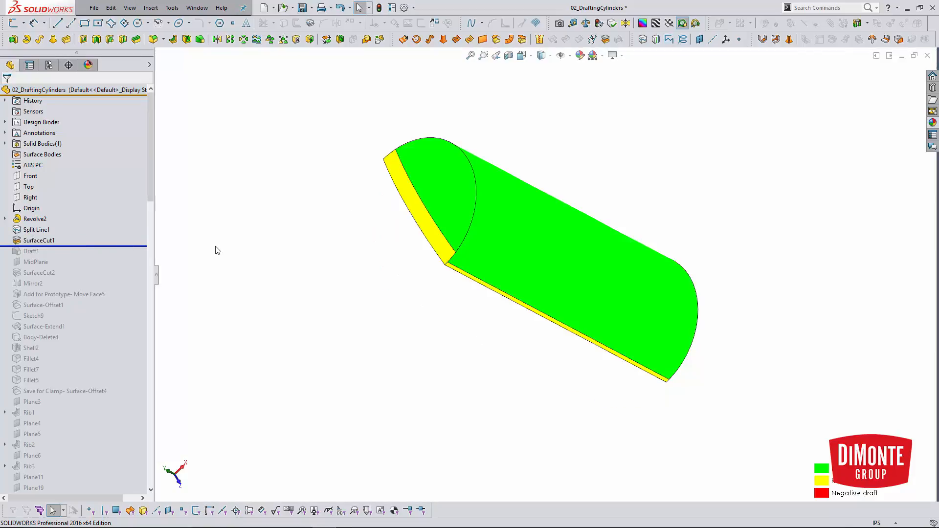
mouse_move(233, 255)
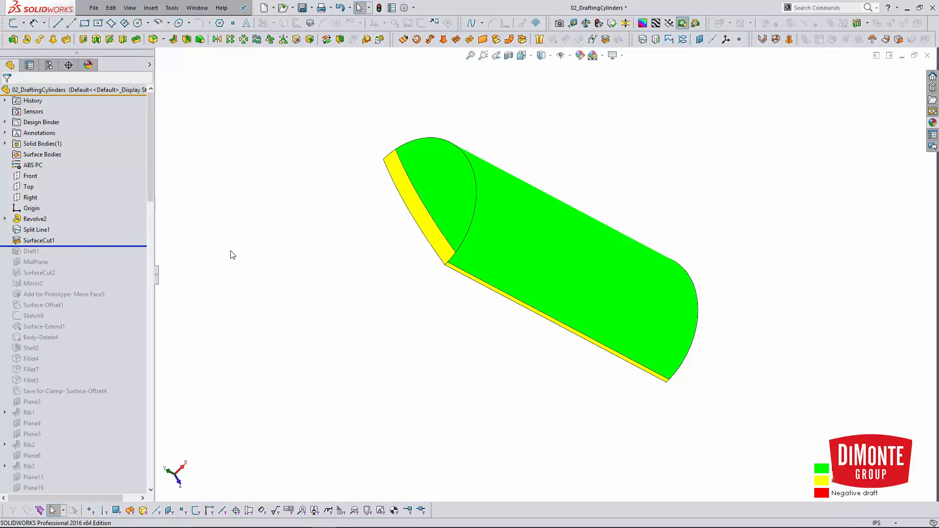
mouse_move(393, 371)
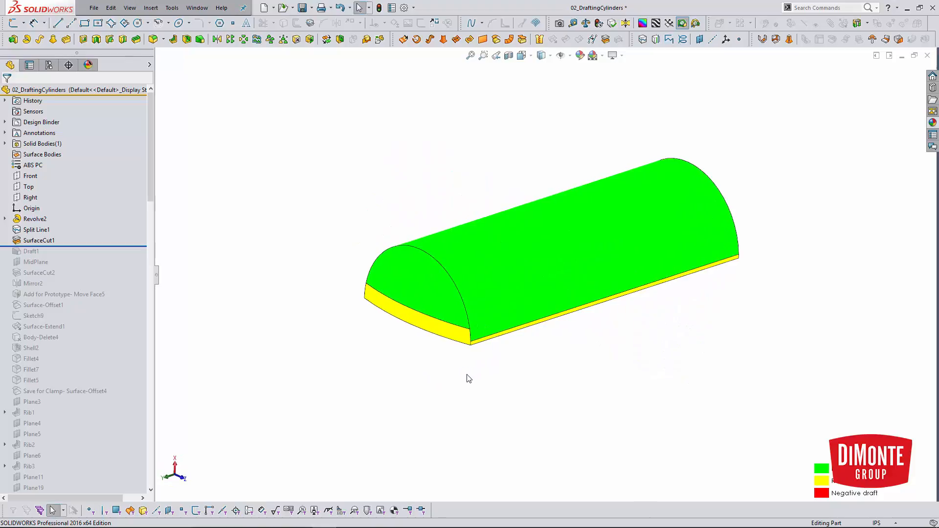
mouse_move(82, 227)
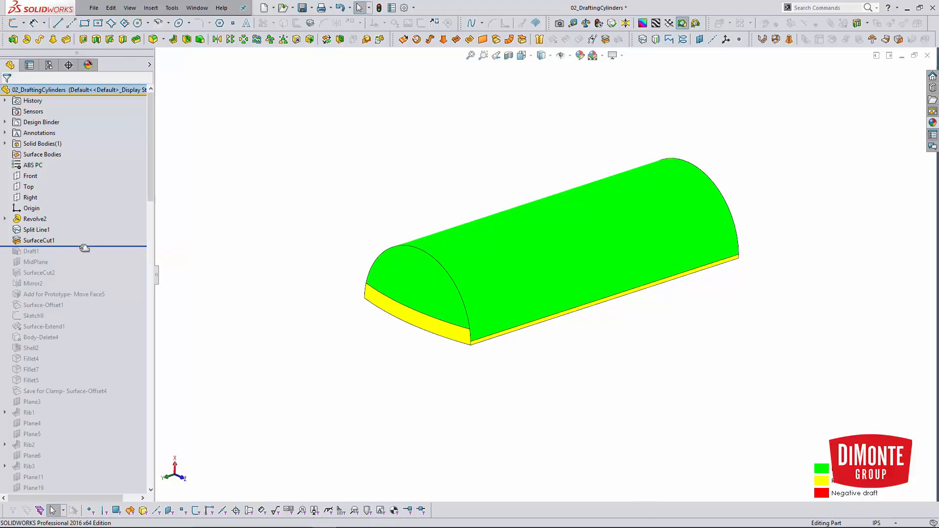
- Roll forward past Draft1, edit it, and clear its existing parting line edges
left_click(31, 251)
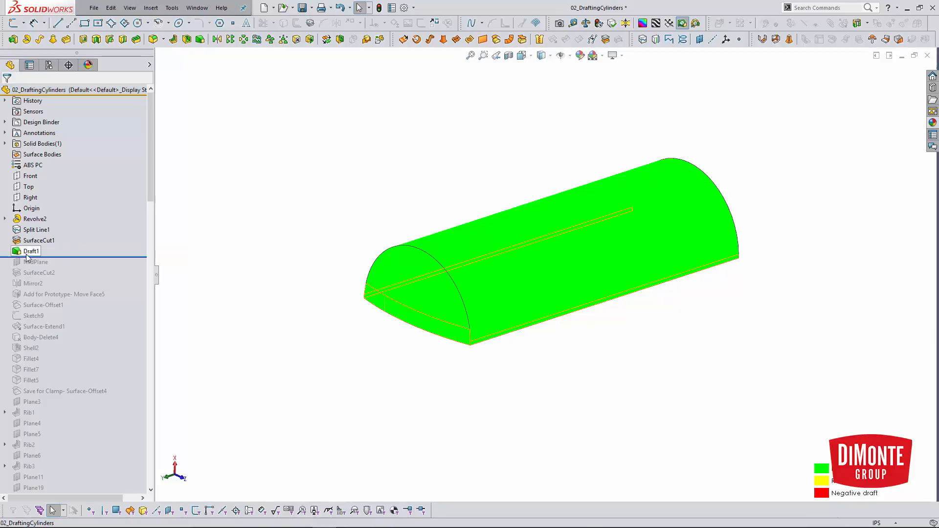
double_click(30, 251)
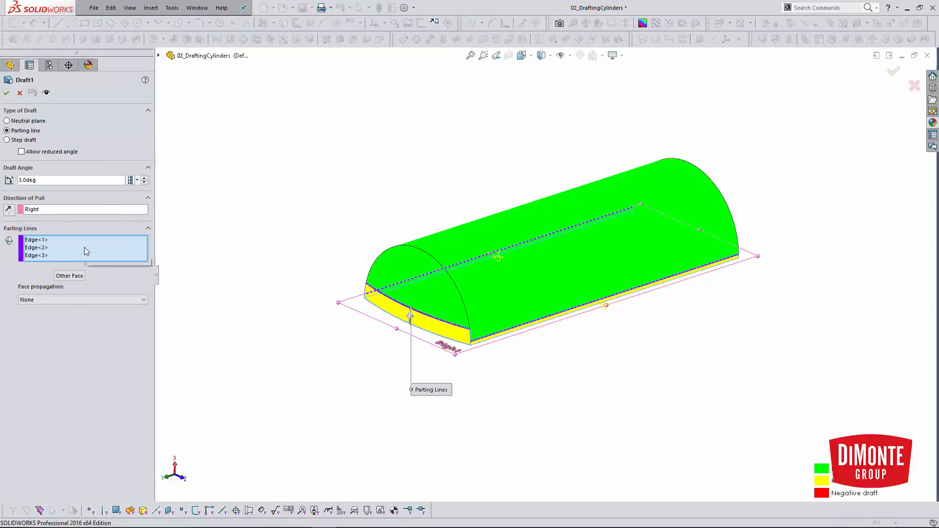
right_click(49, 247)
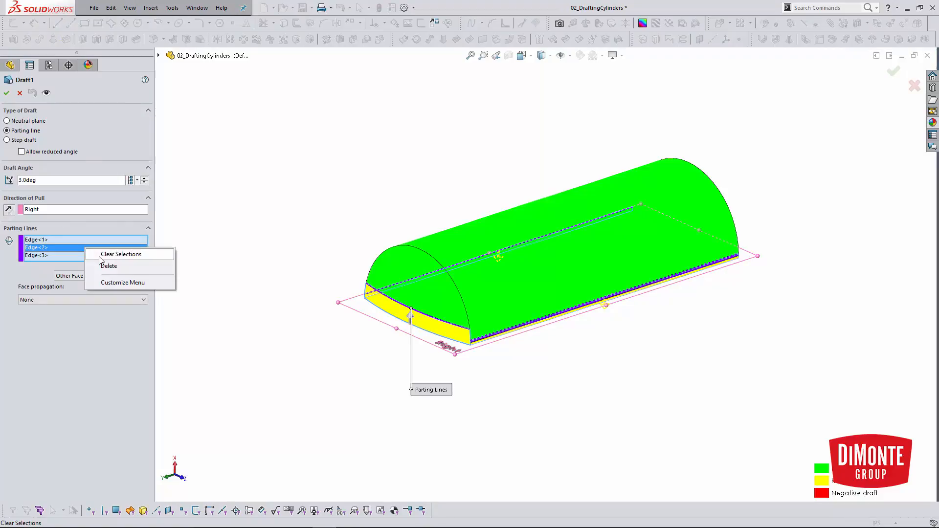
left_click(121, 254)
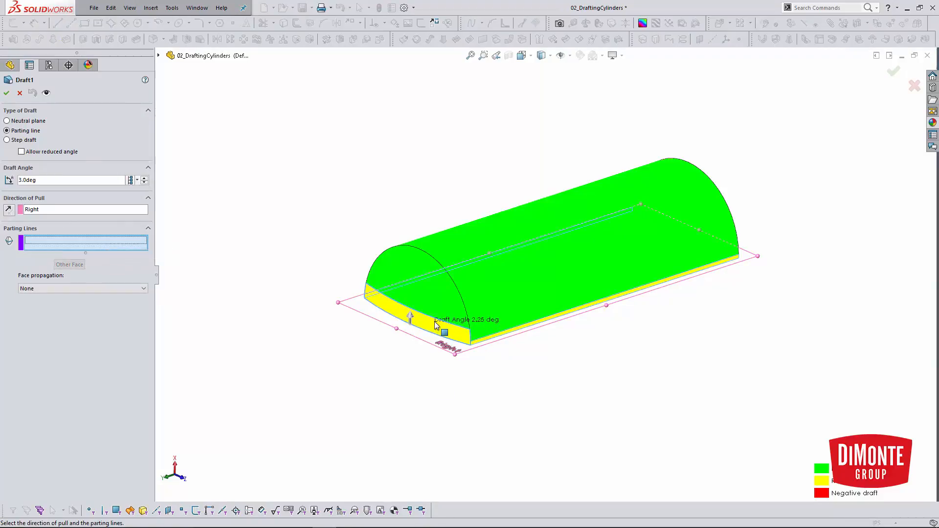
- Select the front-end and long-side split edges as new parting lines and apply the draft
left_click(413, 303)
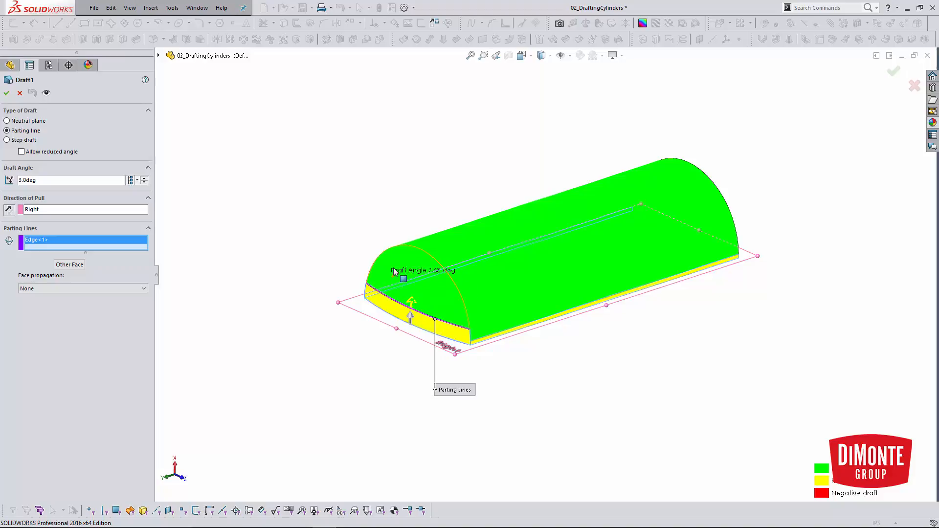
mouse_move(64, 234)
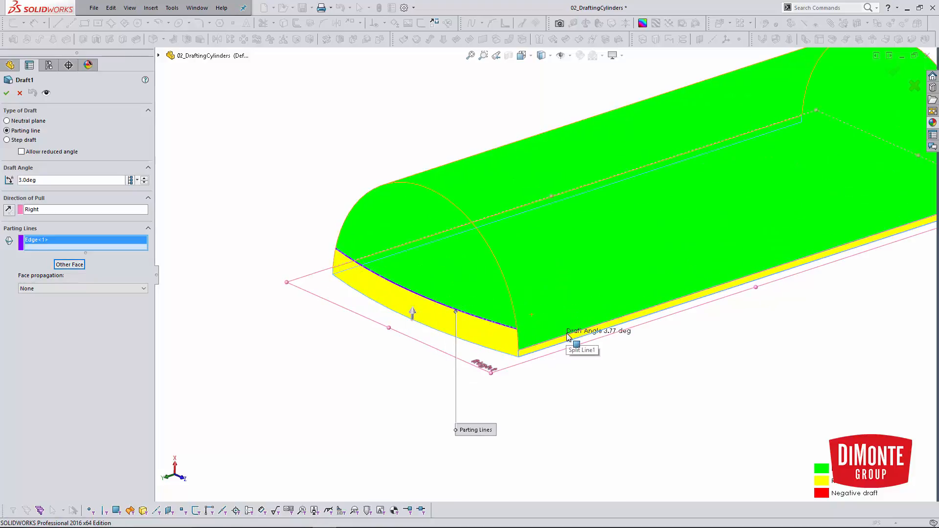
left_click(755, 264)
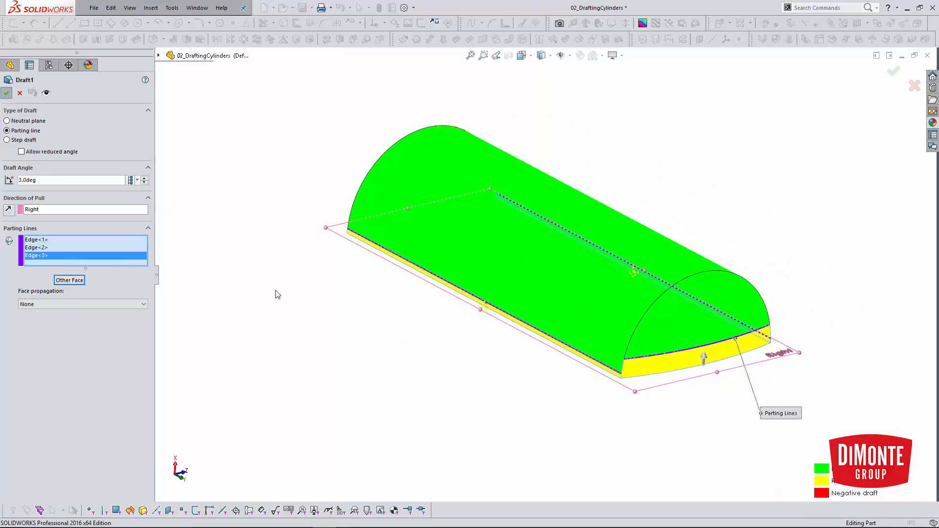
left_click(7, 93)
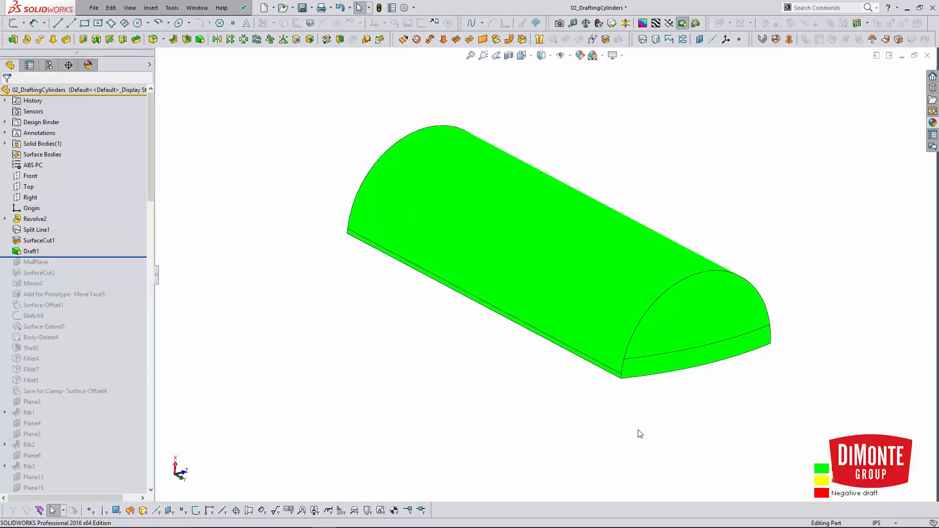
mouse_move(638, 378)
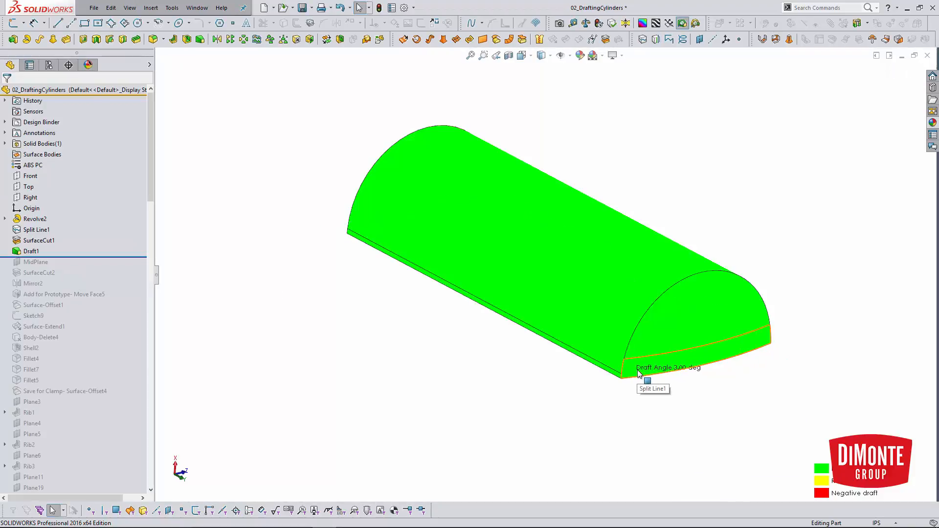
mouse_move(521, 390)
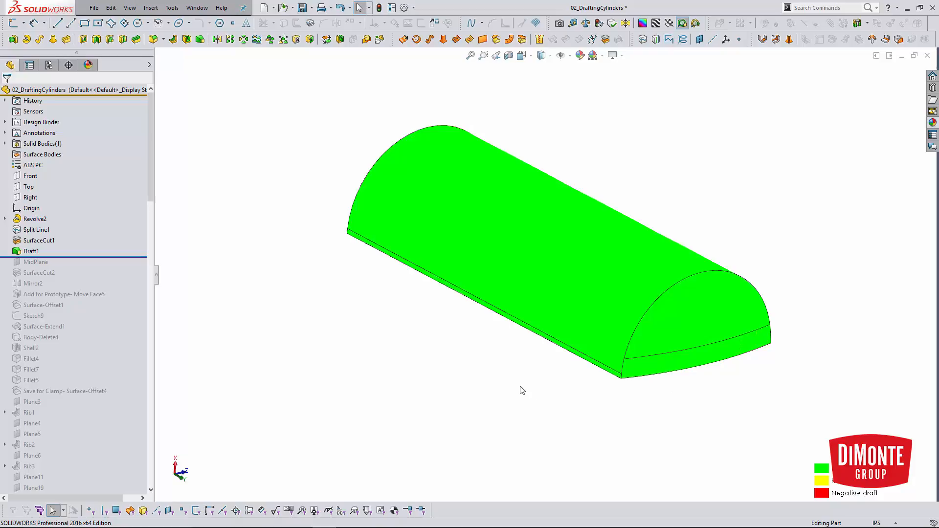